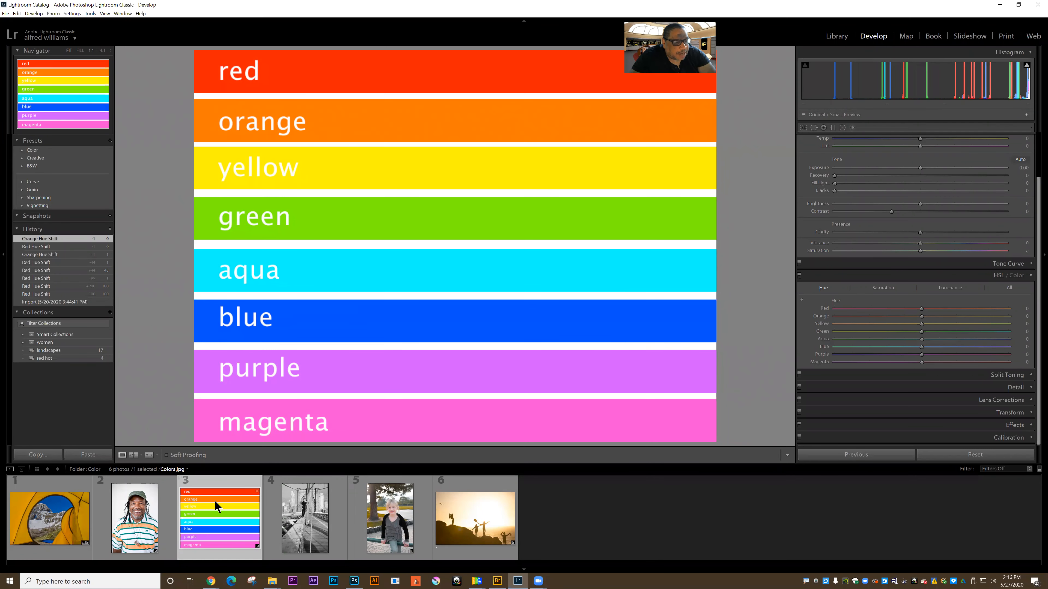
mouse_move(902, 337)
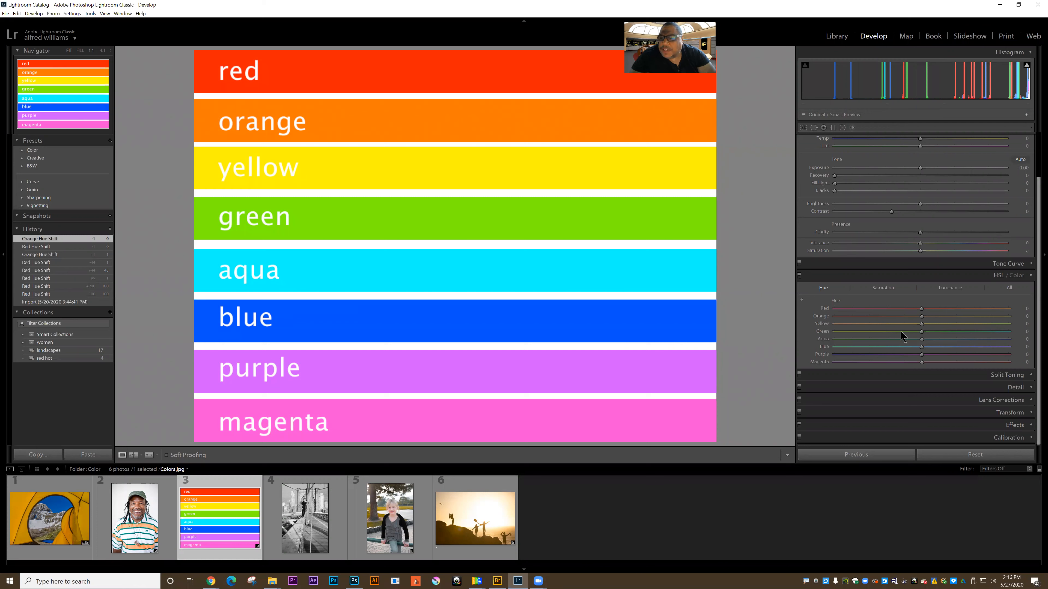
mouse_move(867, 337)
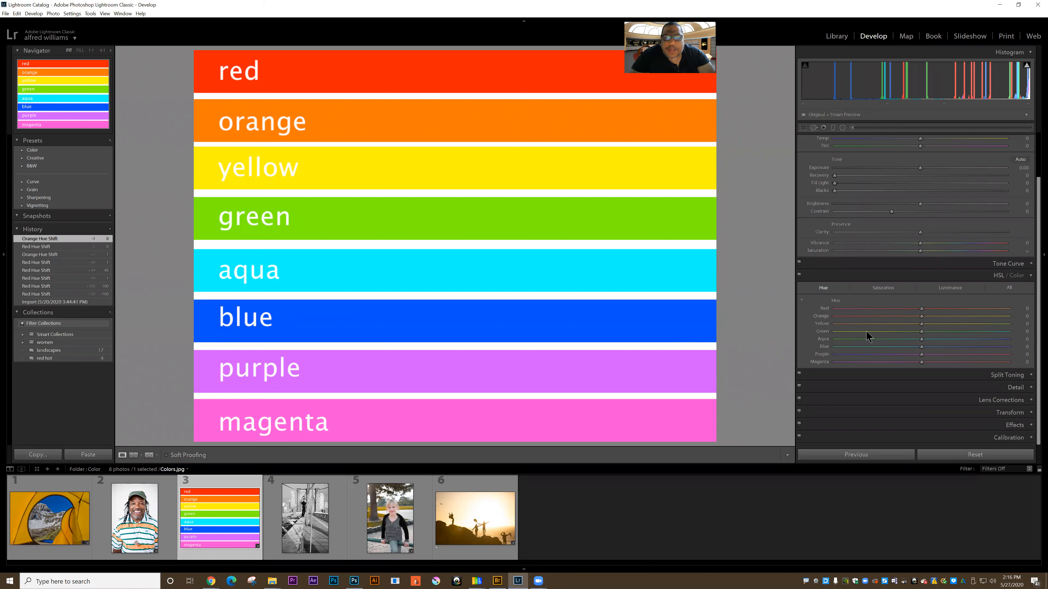
mouse_move(819, 292)
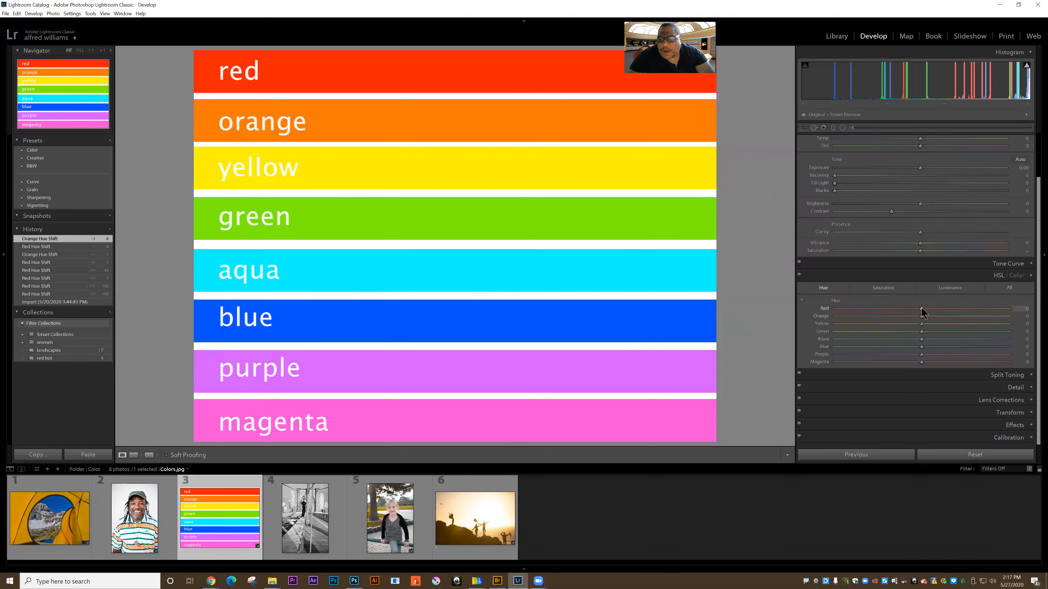
mouse_move(909, 315)
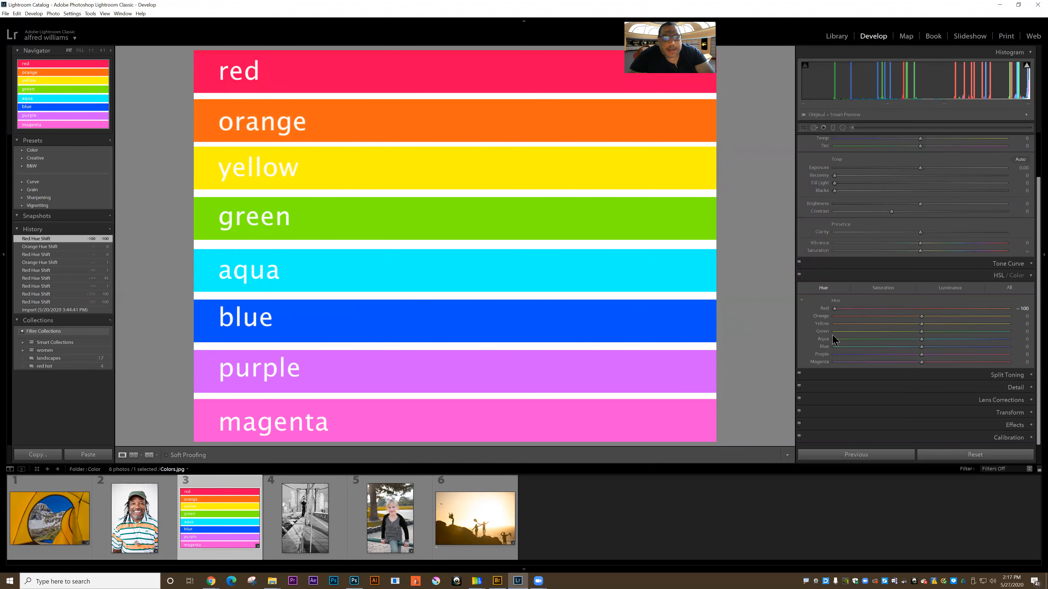
mouse_move(835, 314)
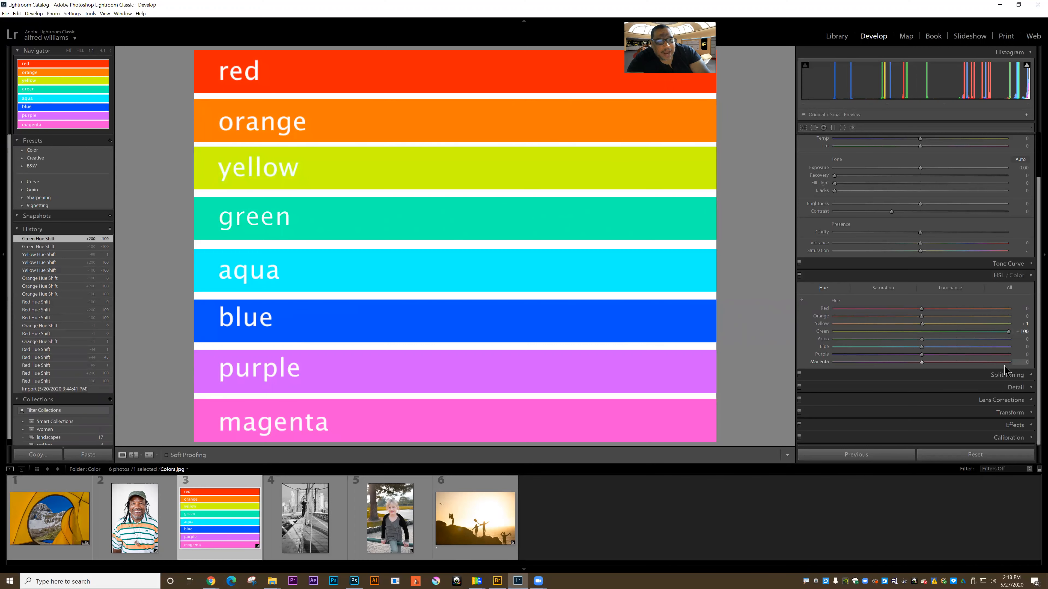
mouse_move(1009, 337)
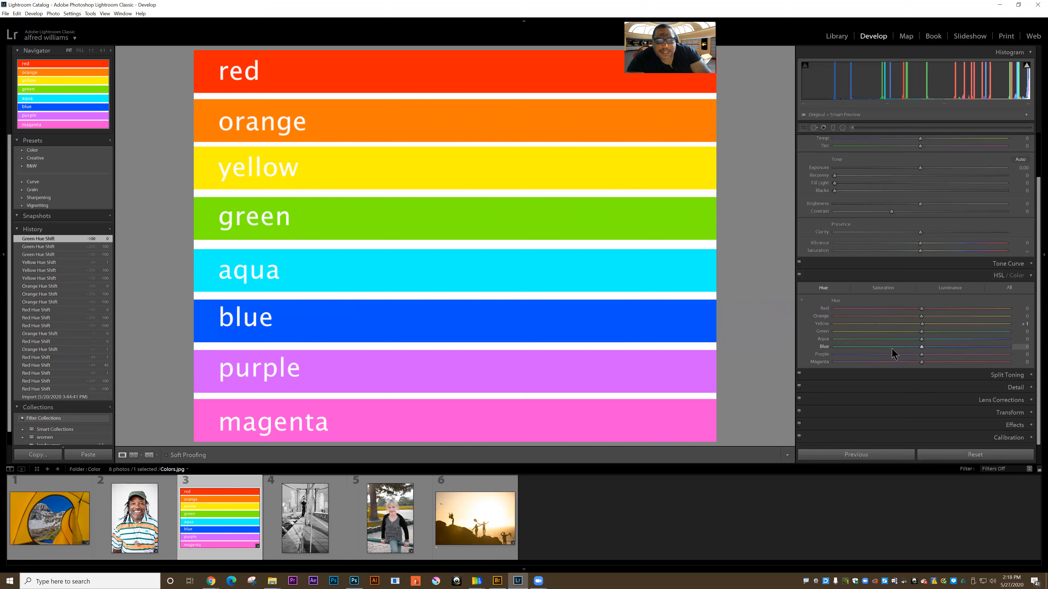
mouse_move(893, 355)
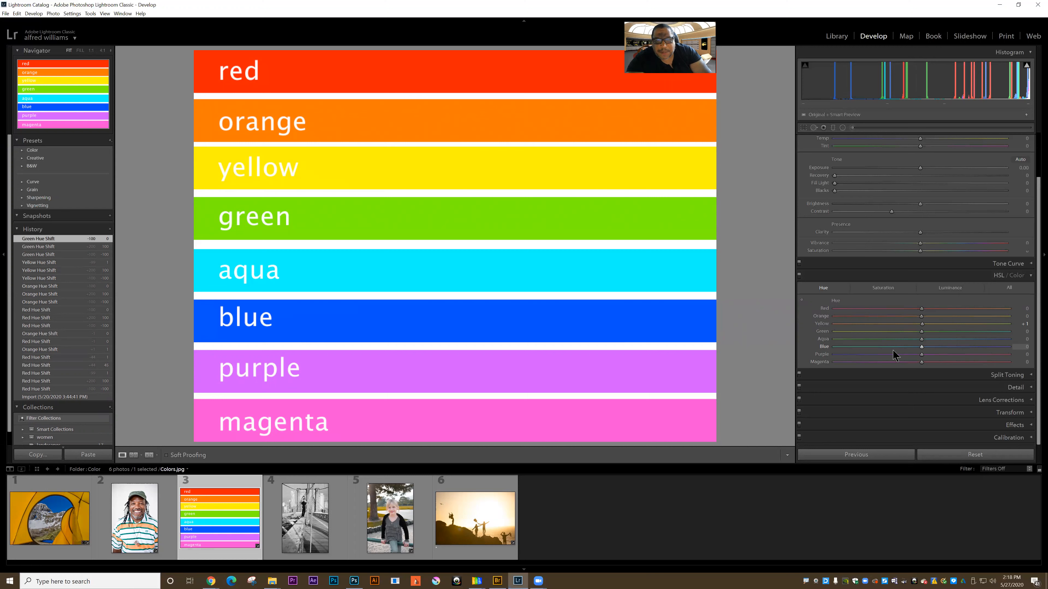
mouse_move(895, 358)
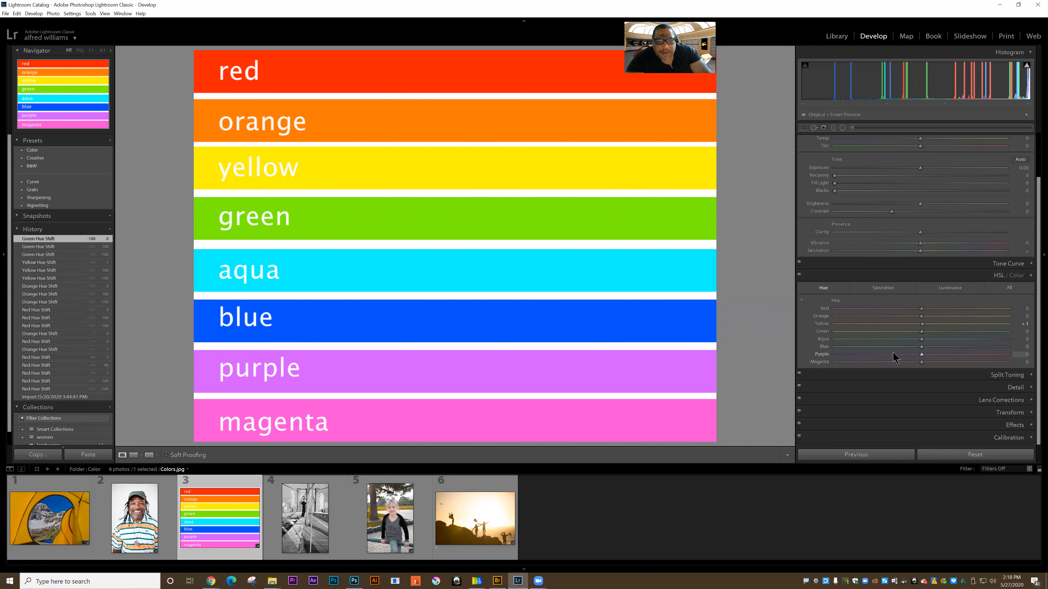